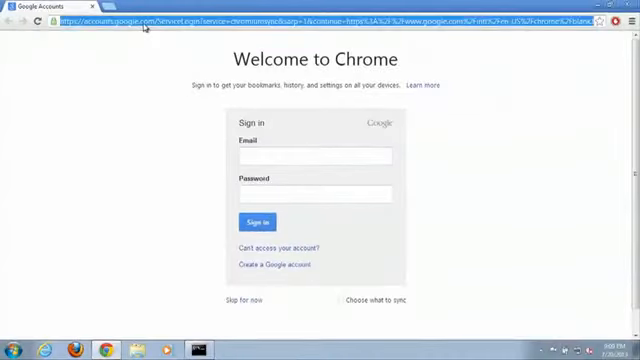
Download the free Java installer from java.com in Chrome
type("www.")
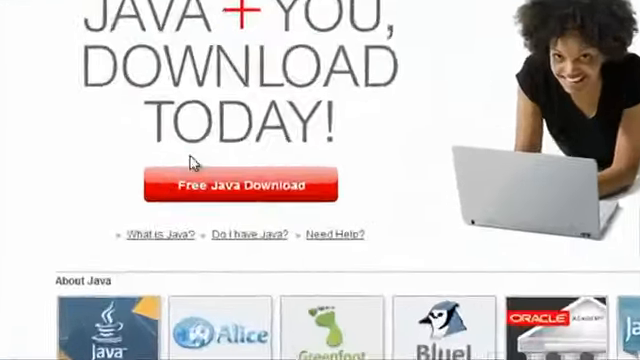
left_click(248, 186)
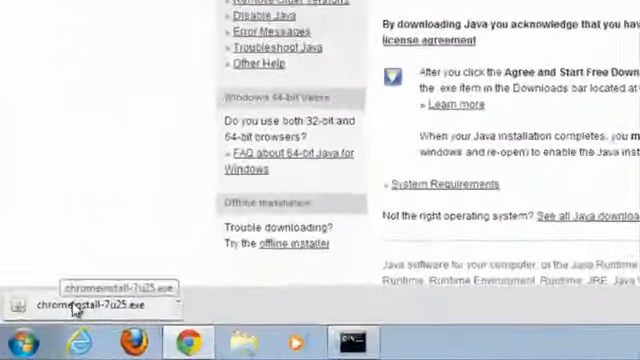
Launch the downloaded Java installer and allow it to make changes via UAC
left_click(90, 300)
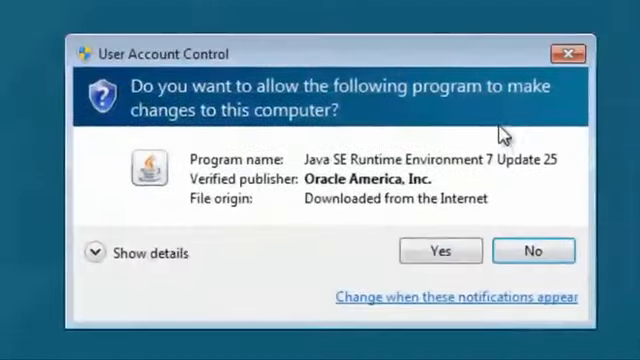
left_click(440, 252)
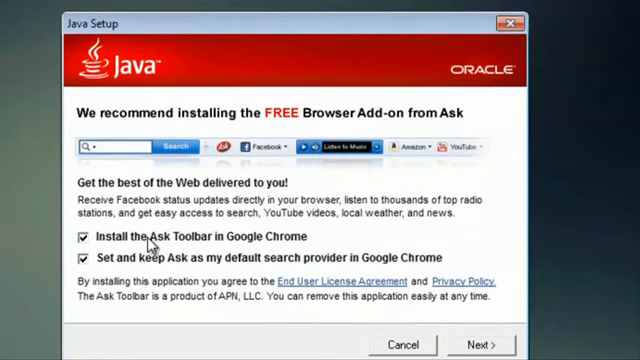
Decline the Ask toolbar and default-search offers and continue setup
left_click(82, 238)
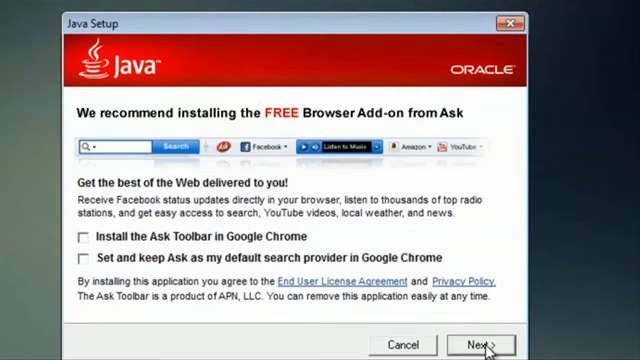
left_click(496, 344)
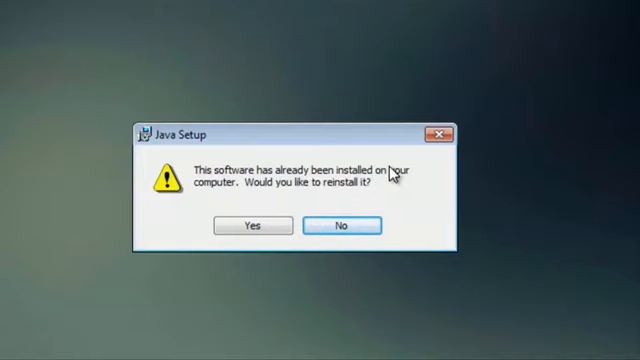
Confirm reinstalling the already installed Java 7 Update 21
left_click(256, 224)
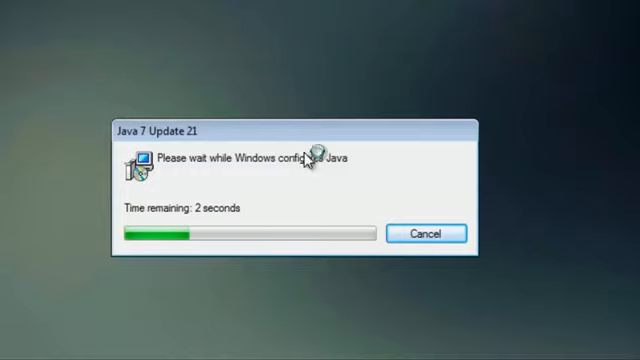
mouse_move(448, 88)
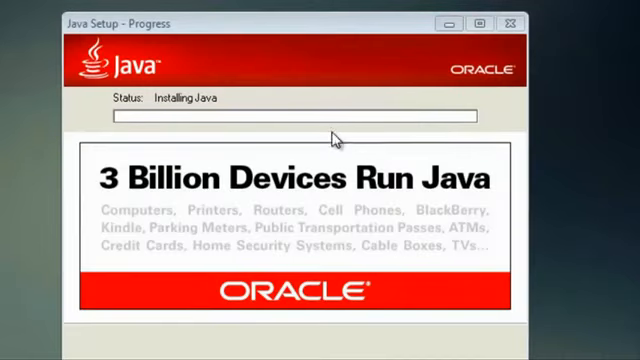
mouse_move(118, 128)
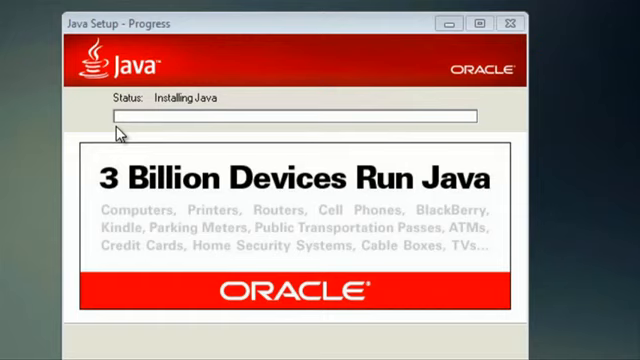
mouse_move(580, 112)
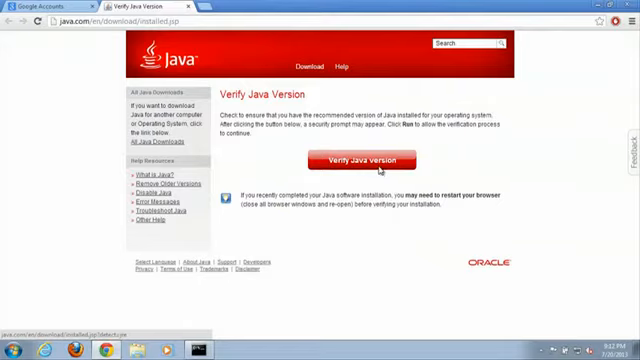
Verify the Java version on java.com, allowing the Java Detection applet to run
left_click(368, 160)
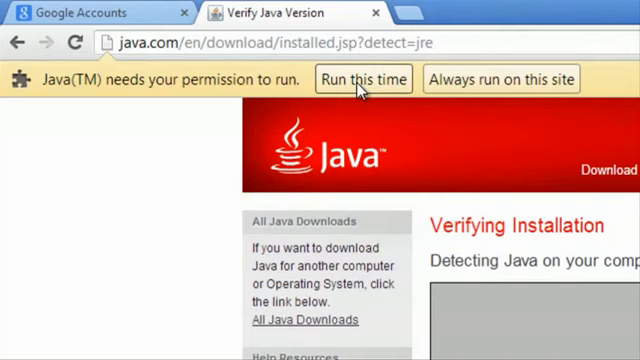
left_click(362, 78)
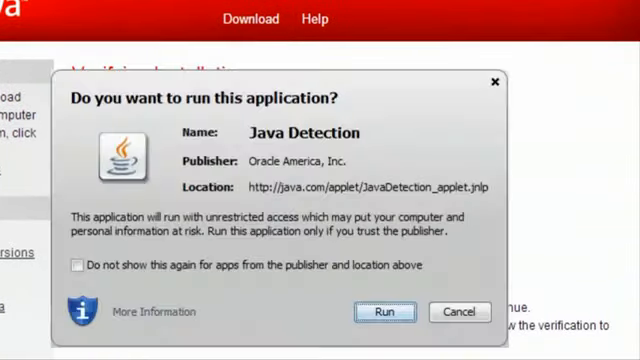
left_click(384, 312)
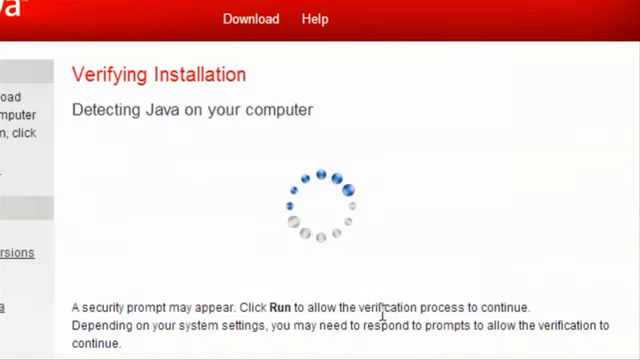